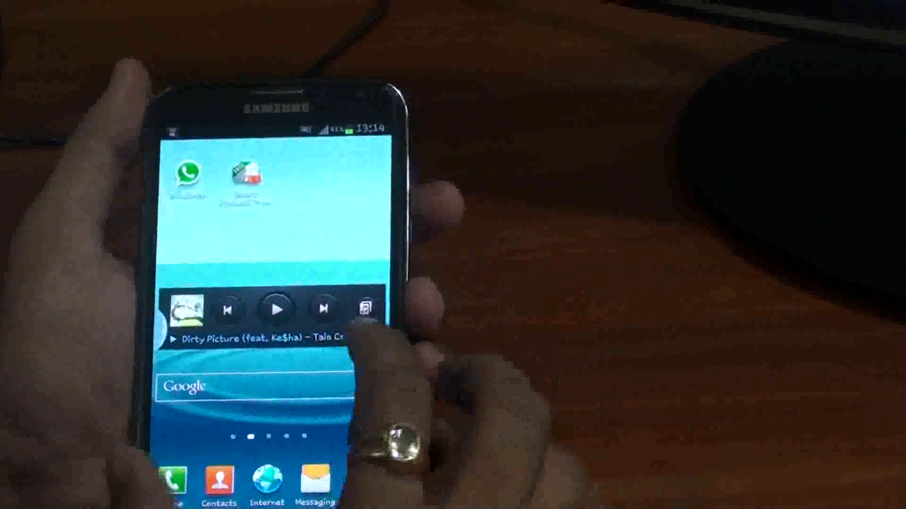
scroll("left", 3)
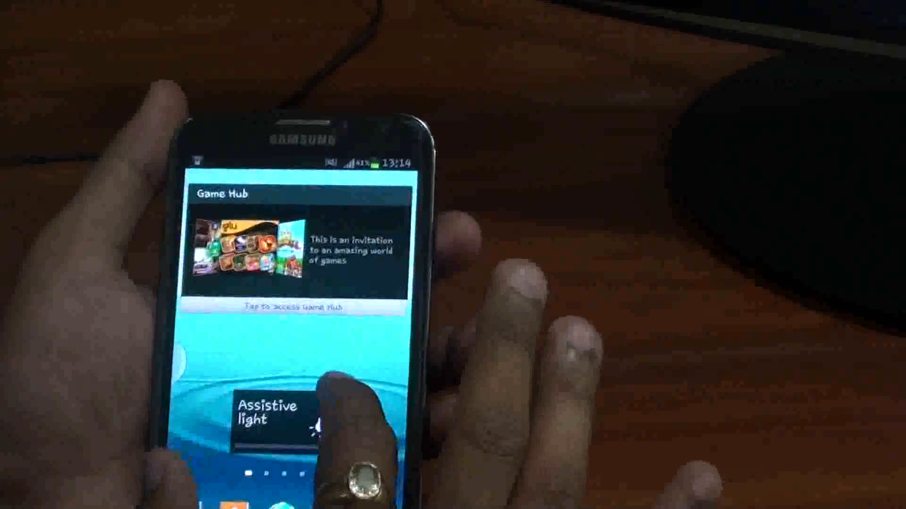